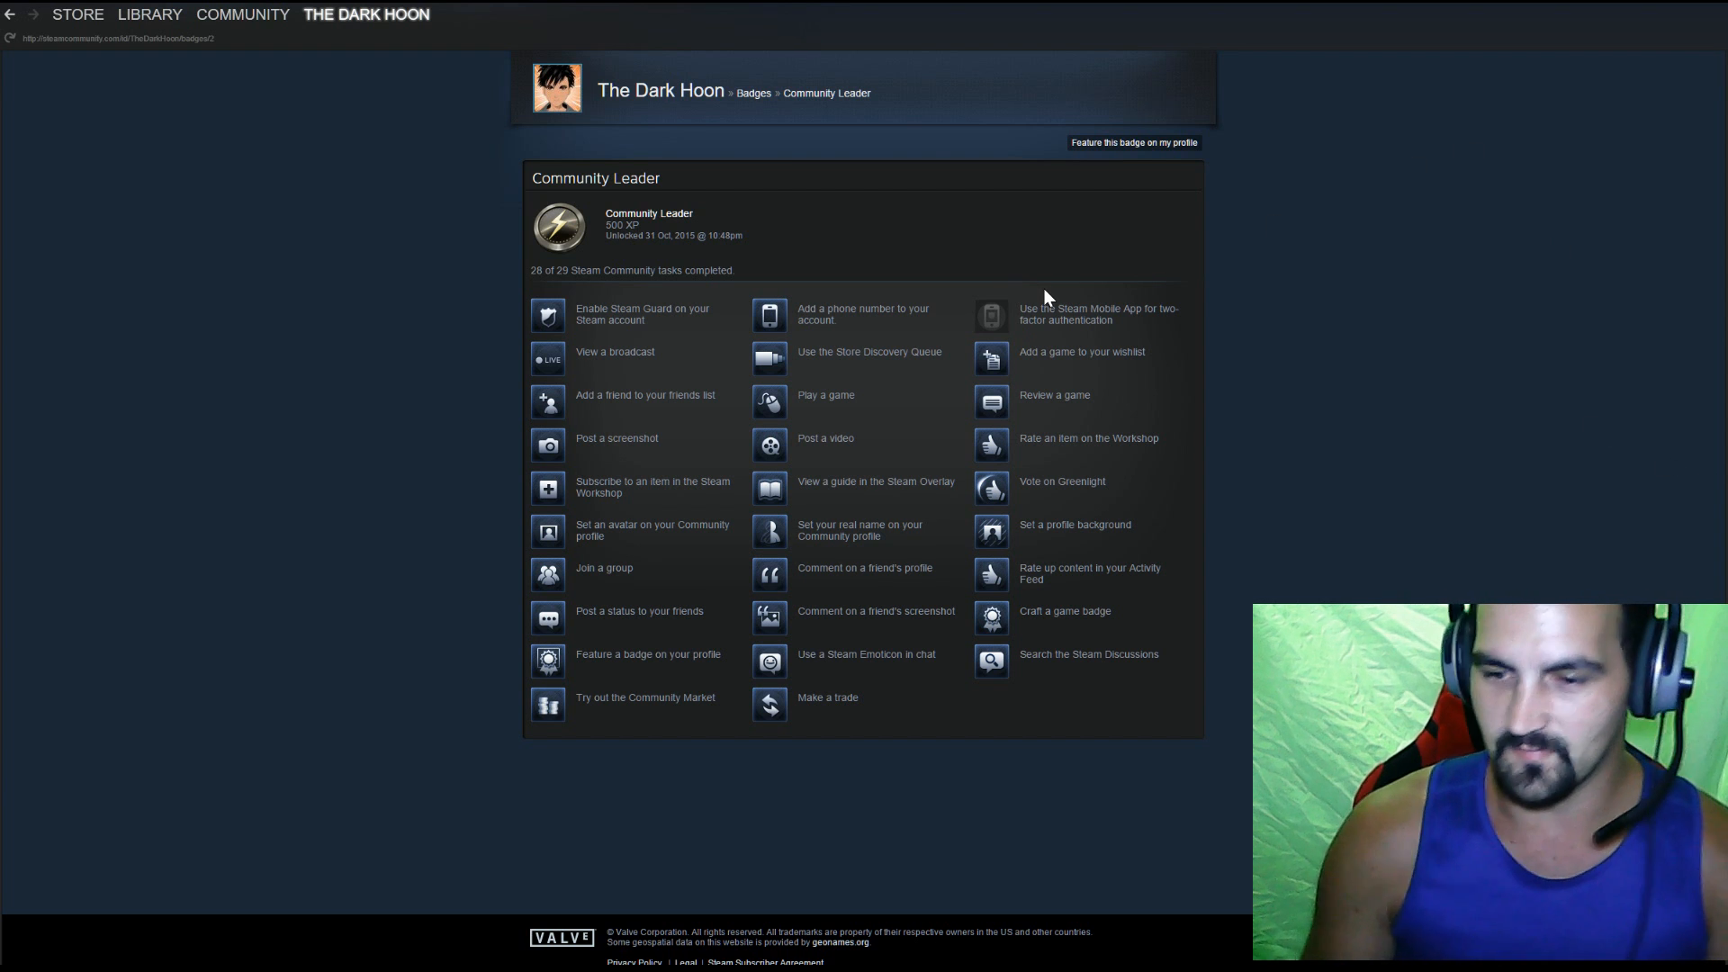
pyautogui.moveTo(1498, 324)
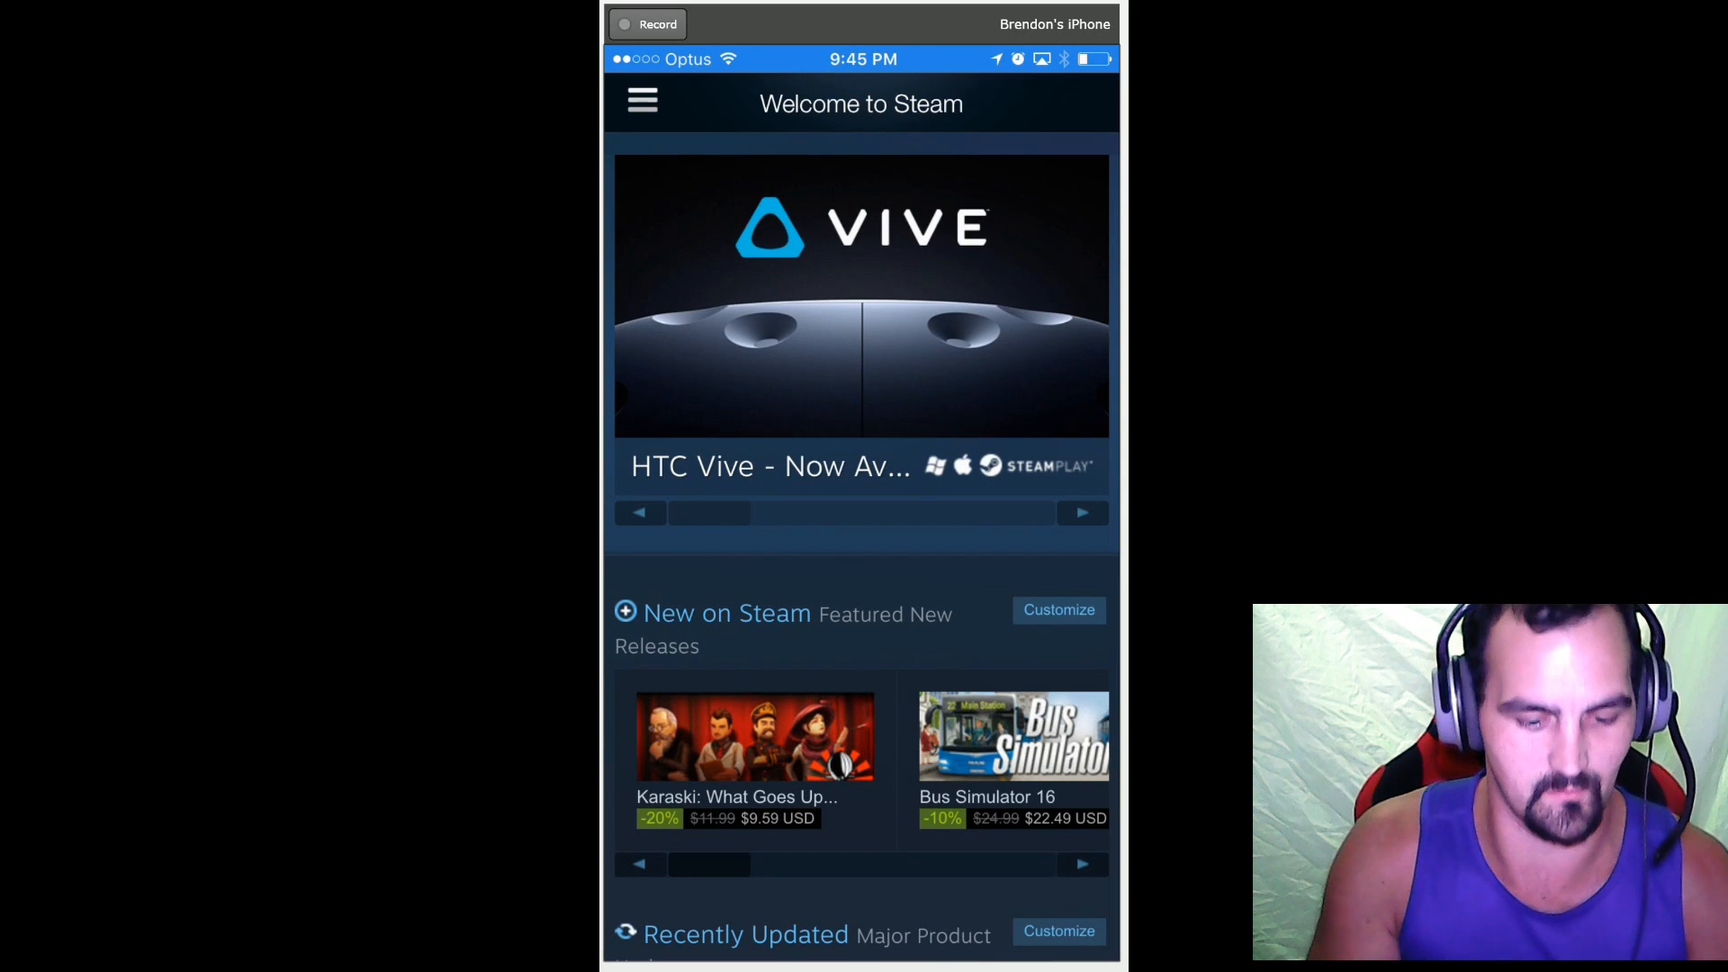
# Start phone authenticator setup from the Steam Guard menu and request the SMS code.
pyautogui.click(639, 99)
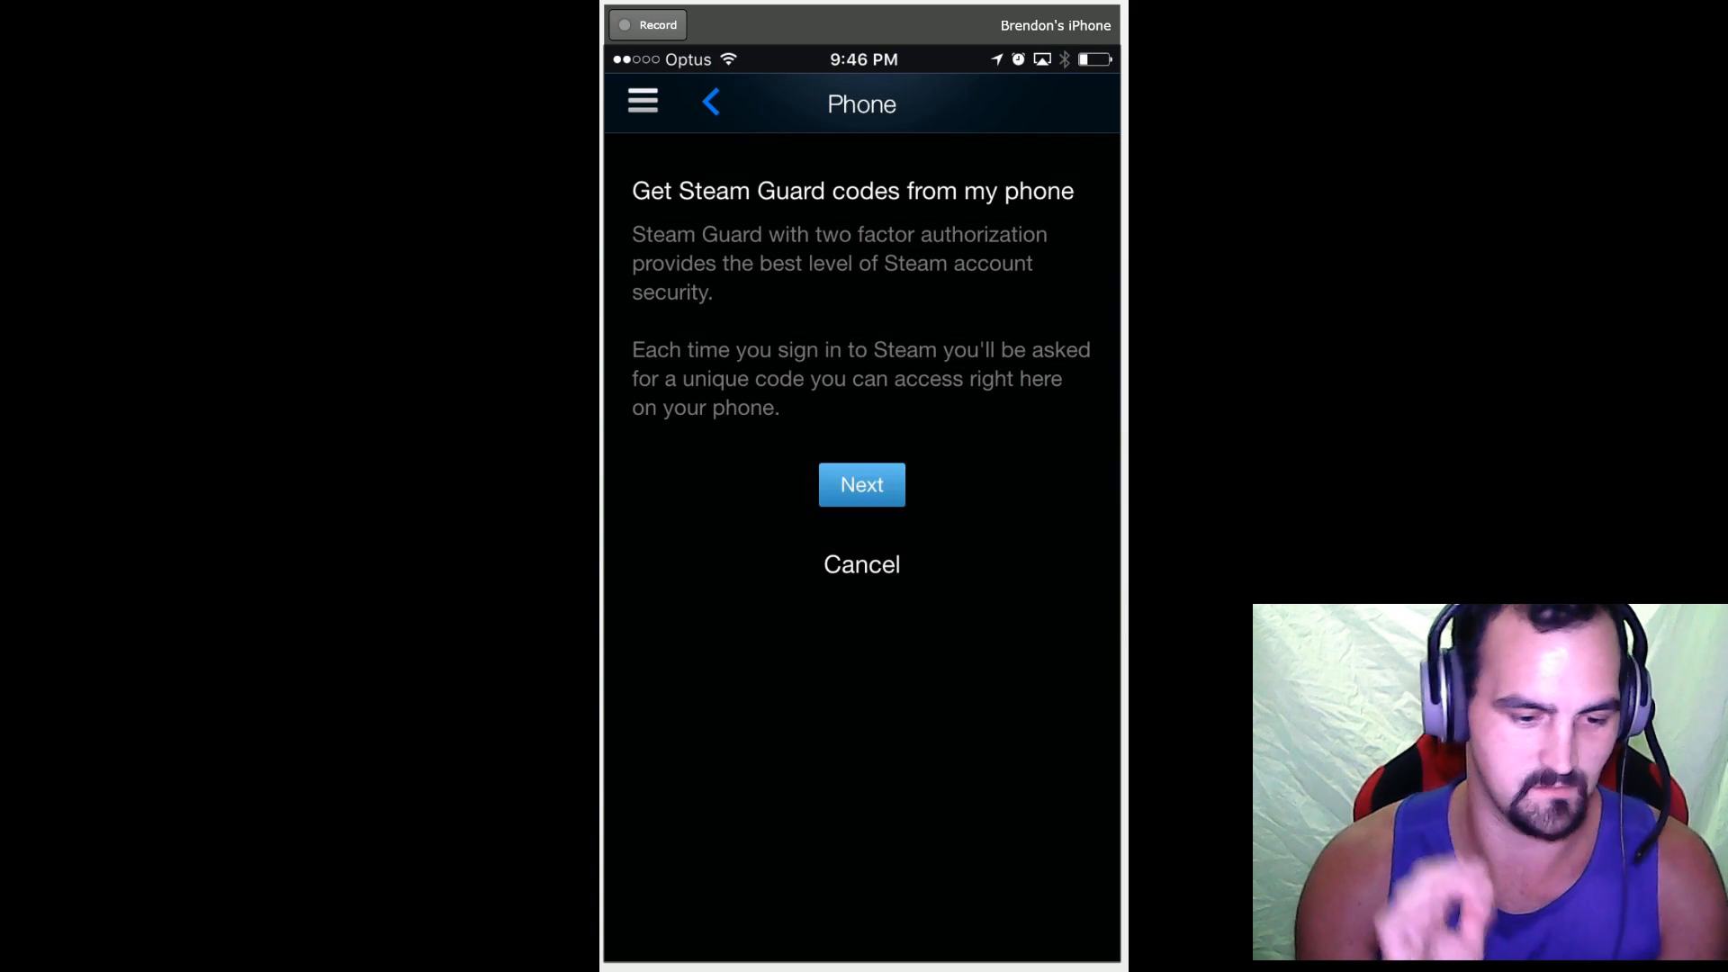
pyautogui.click(860, 484)
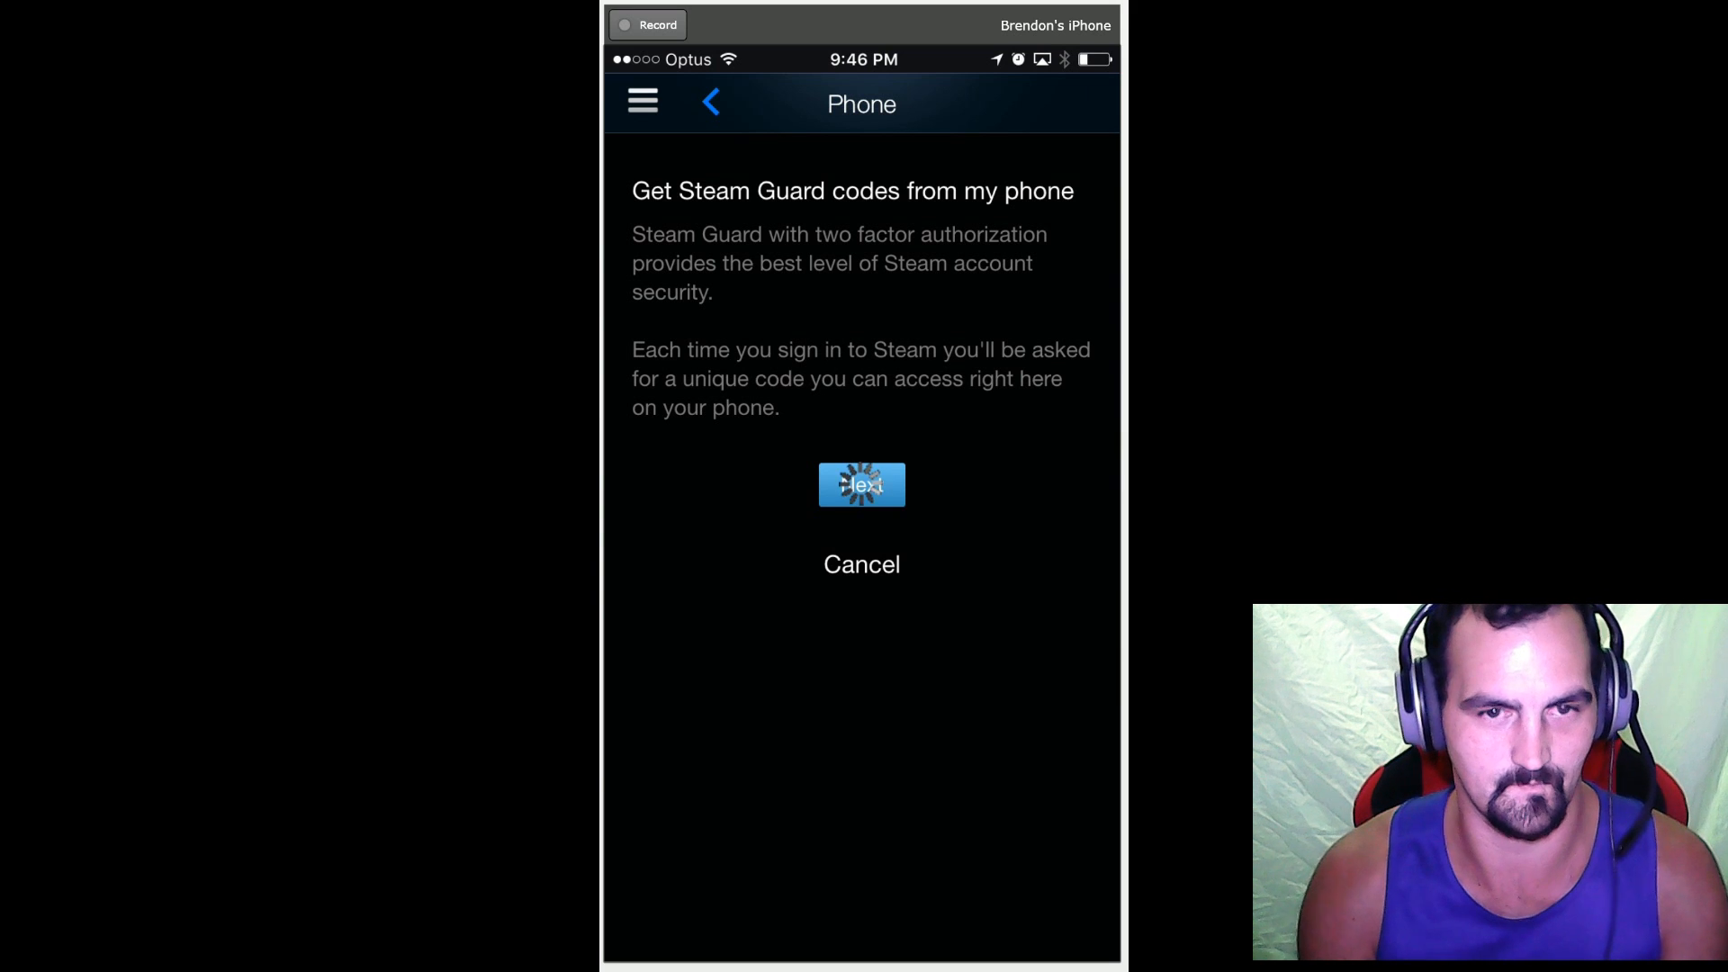
pyautogui.click(860, 485)
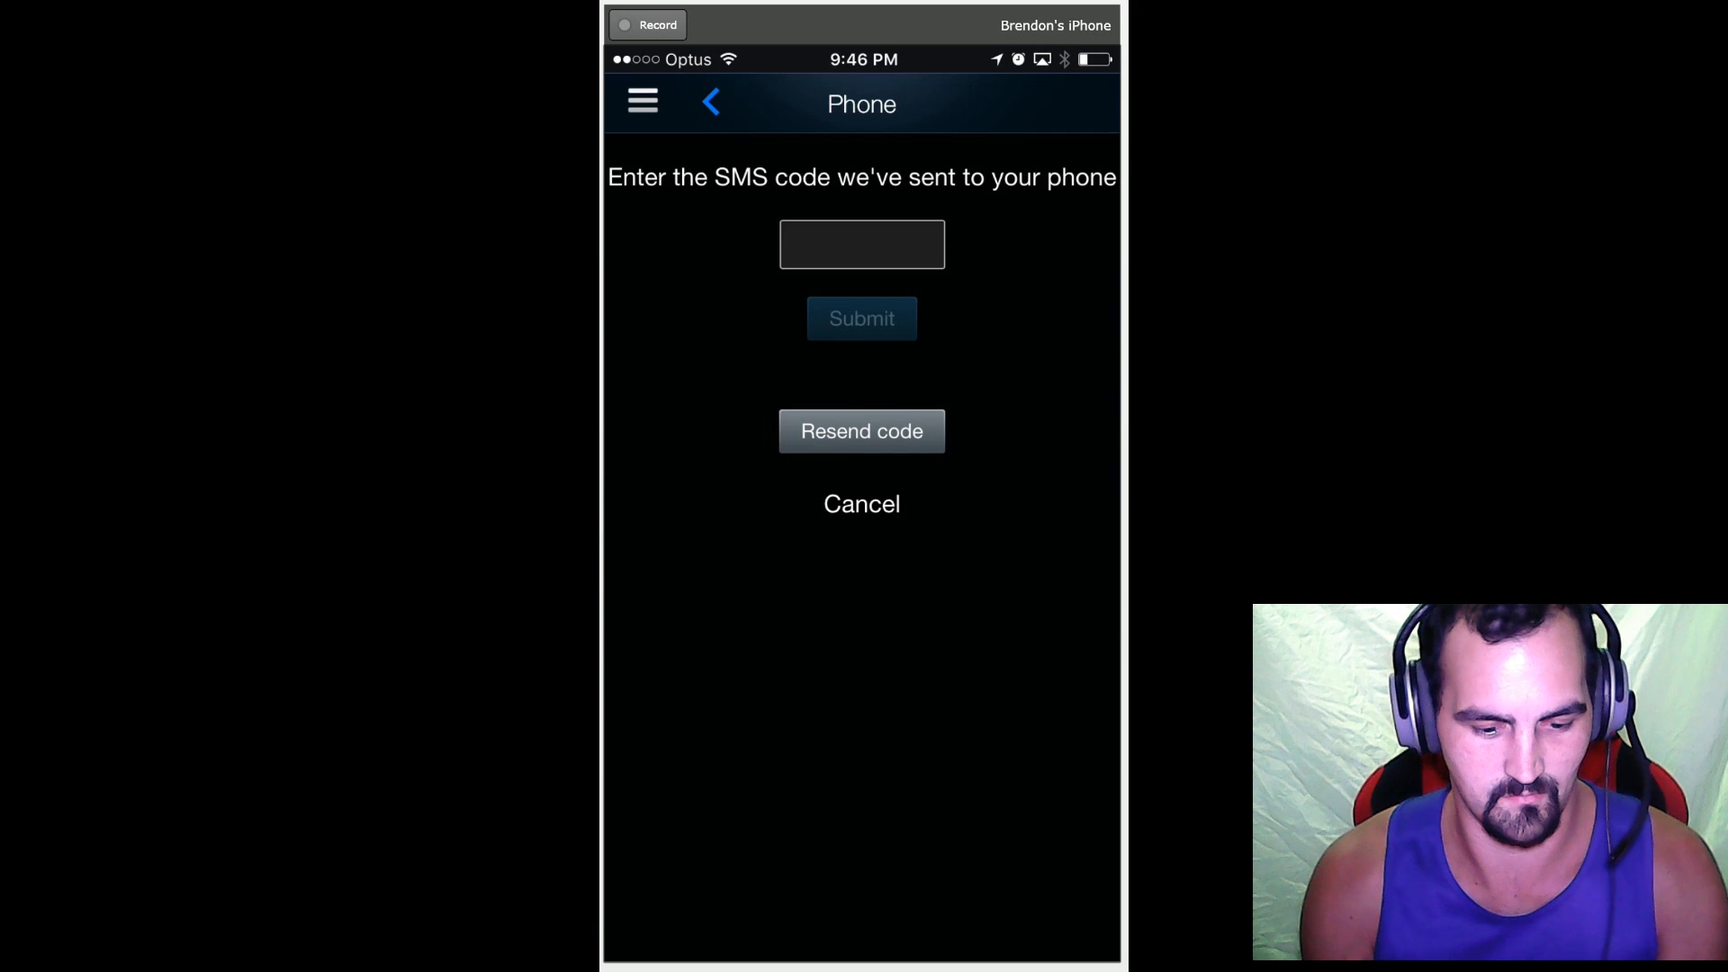
pyautogui.click(860, 245)
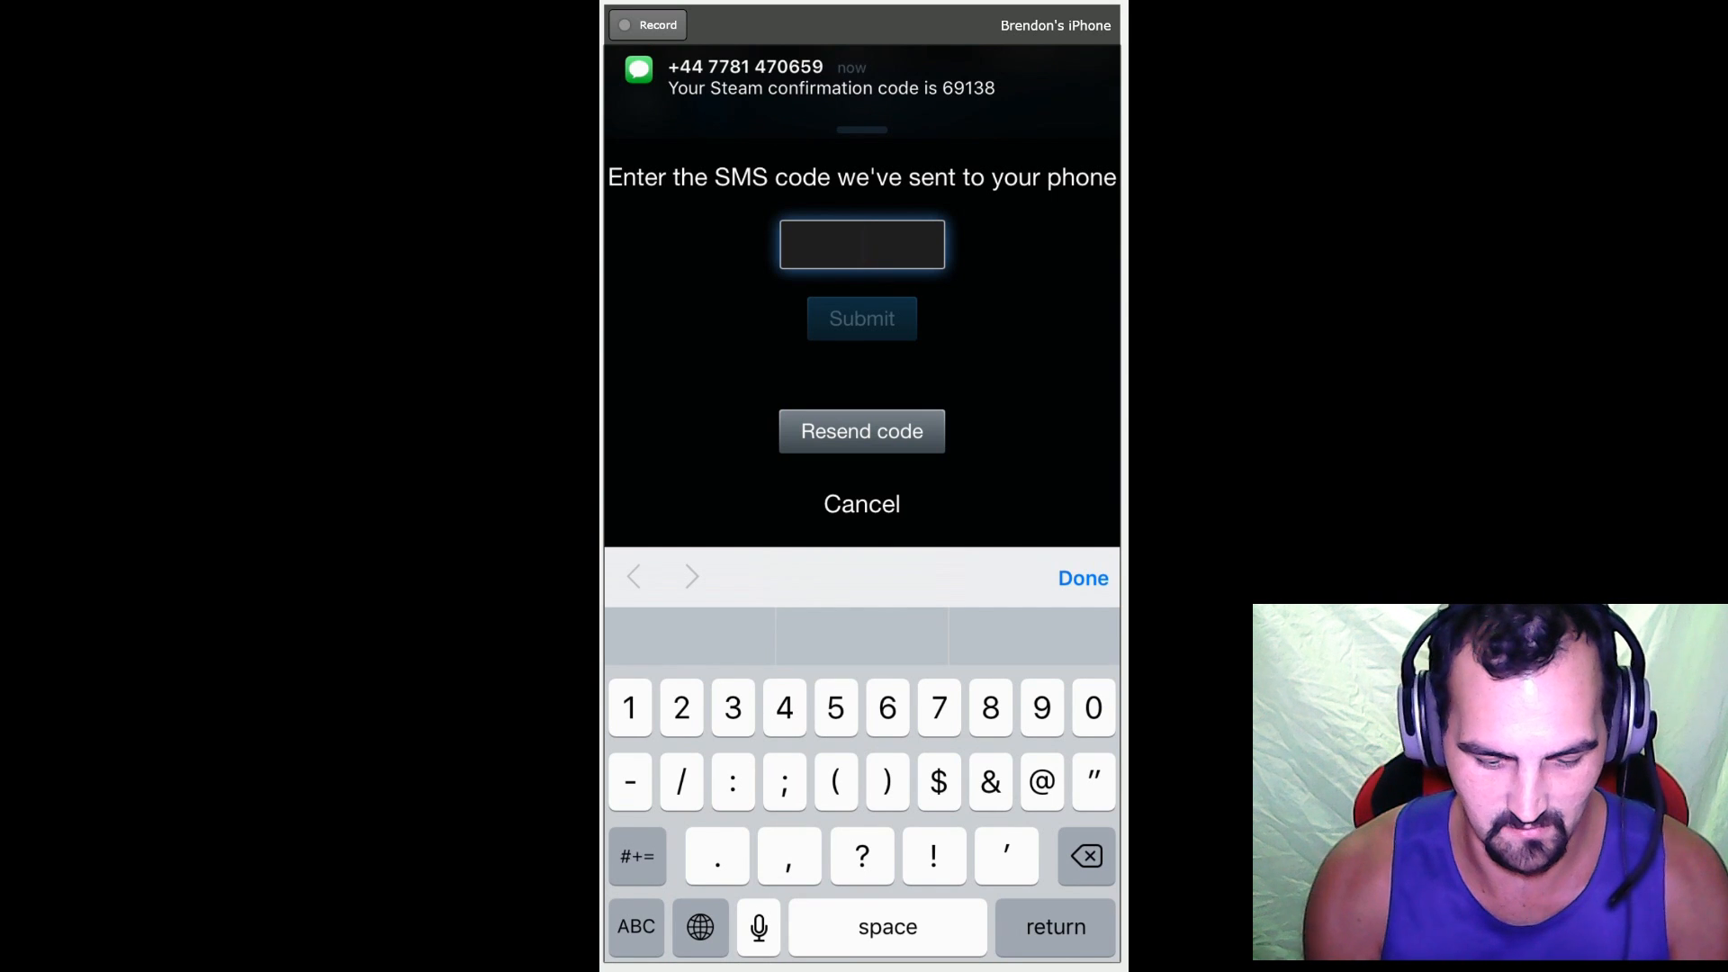
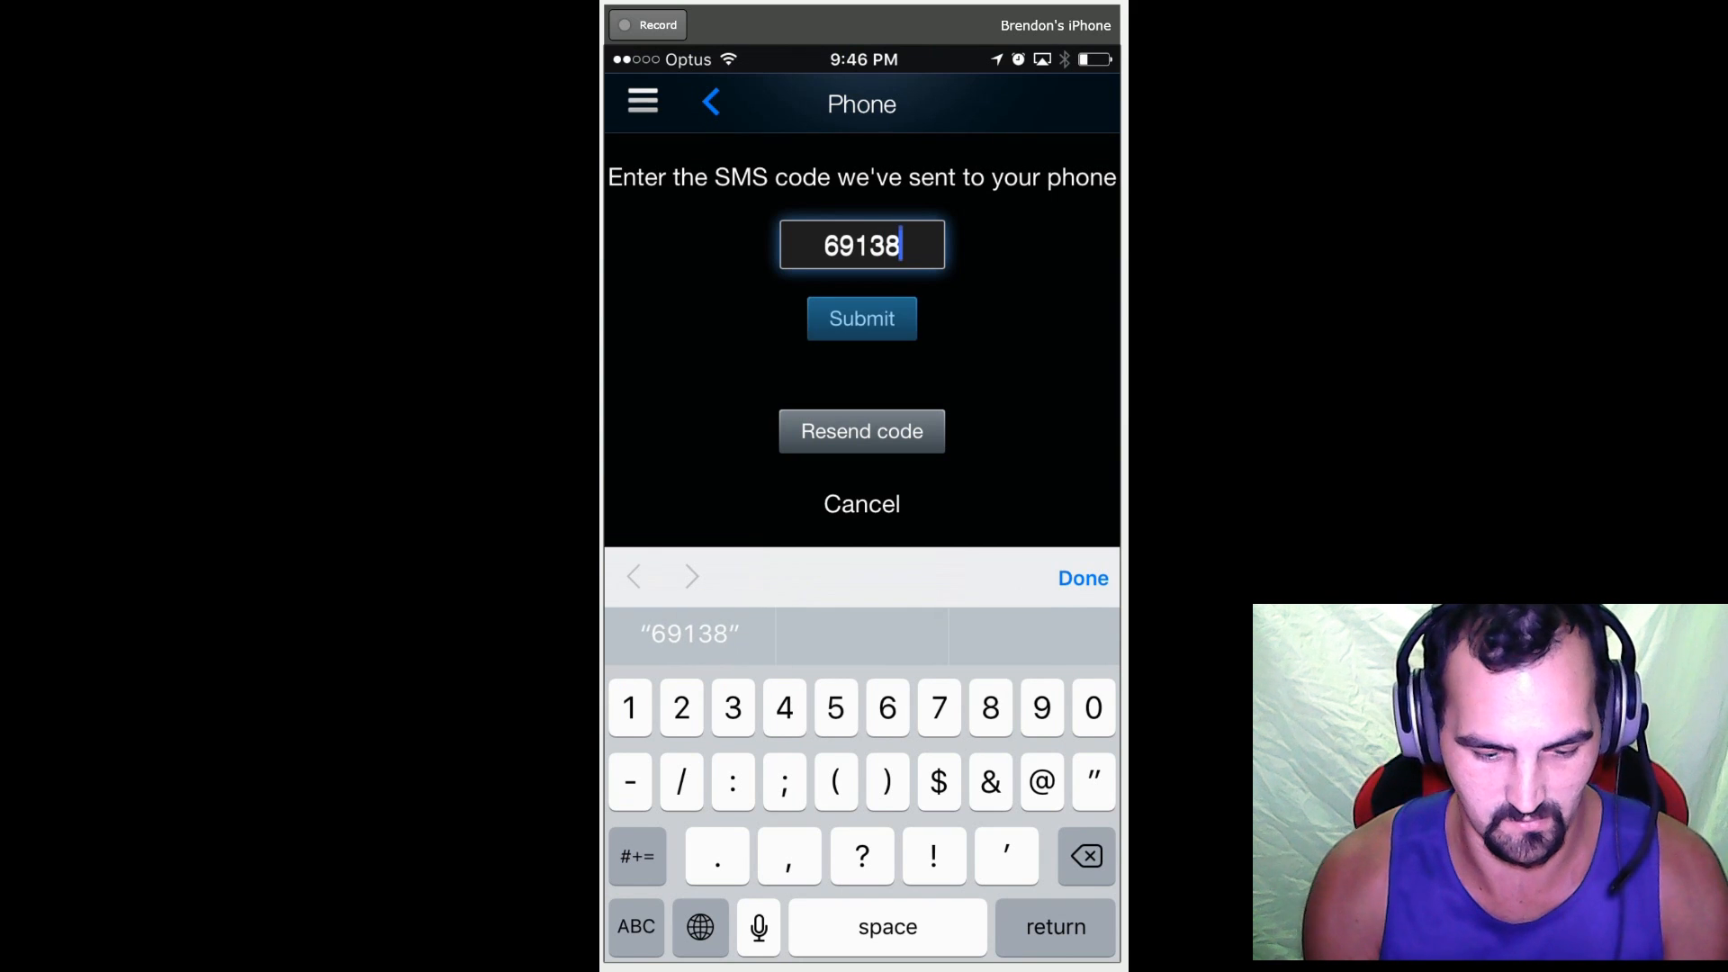
pyautogui.click(861, 319)
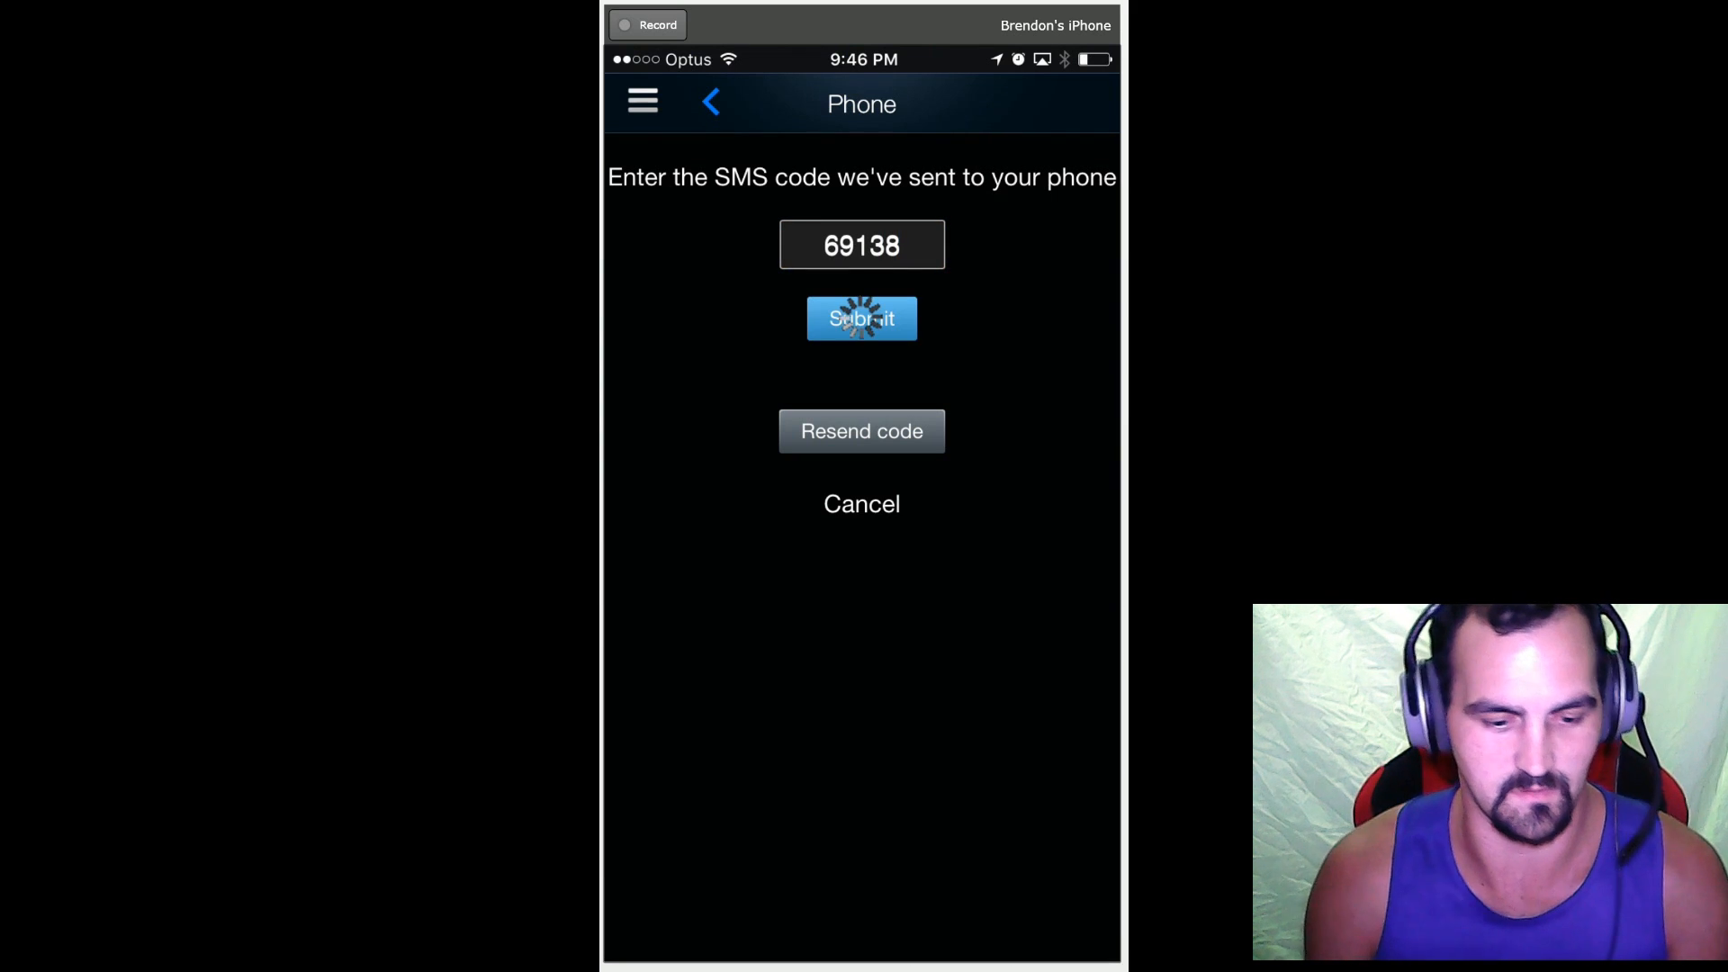
pyautogui.click(861, 319)
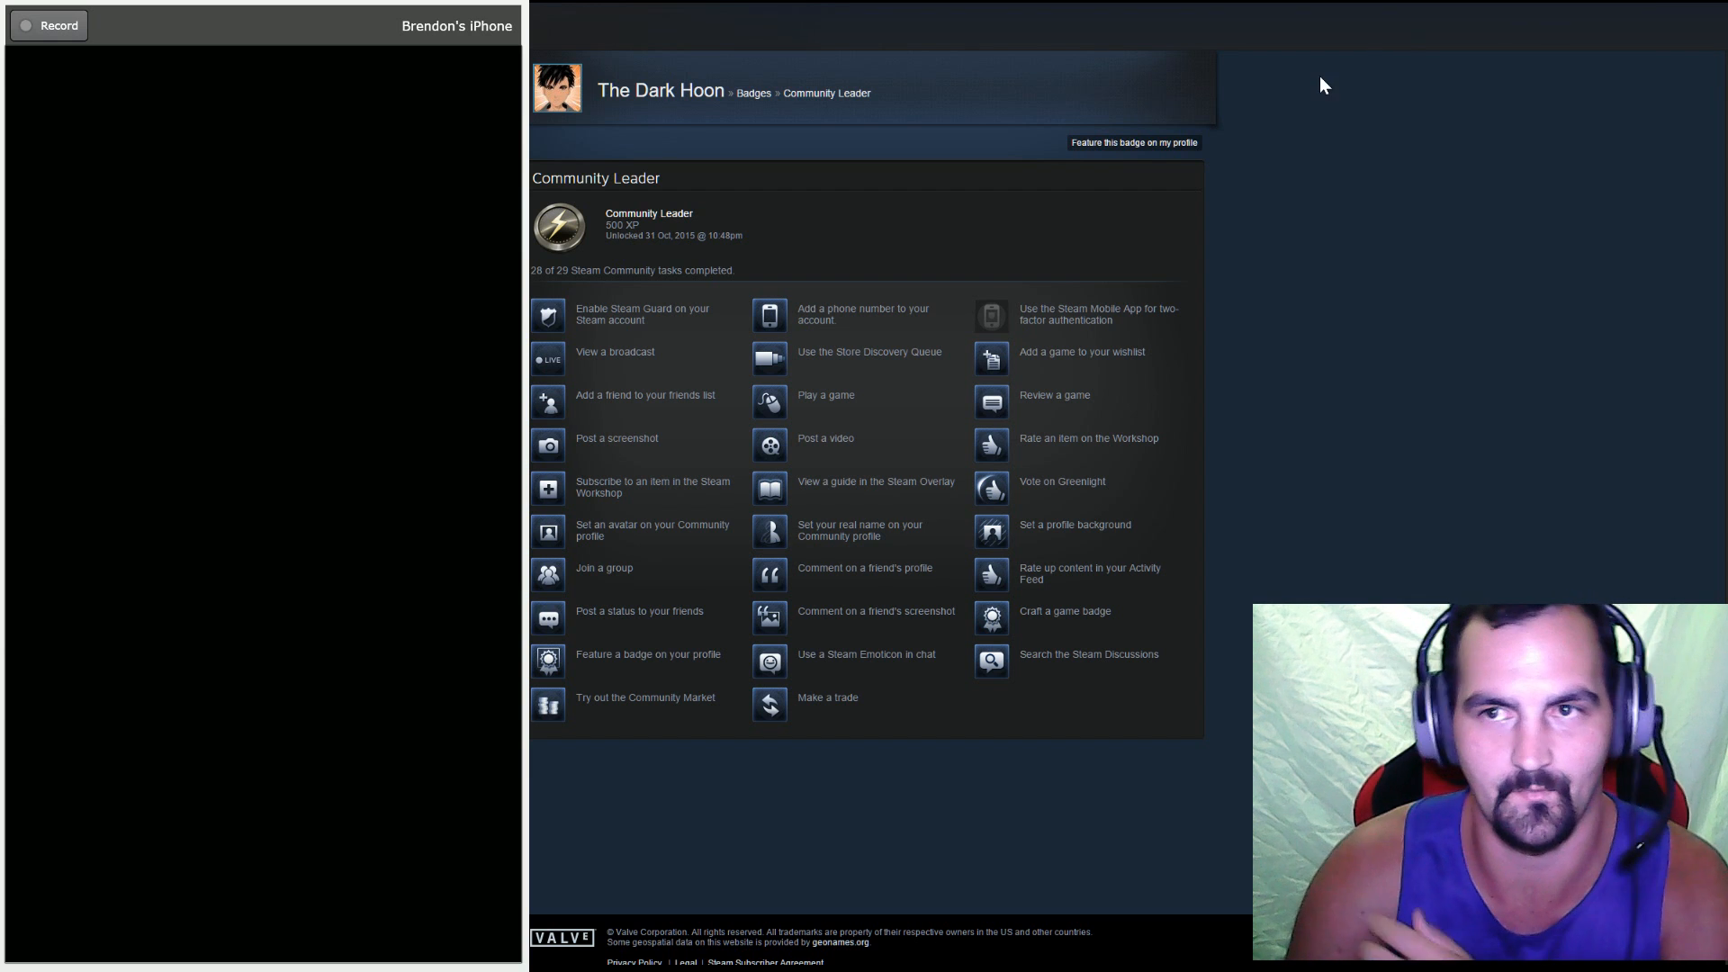
pyautogui.moveTo(1324, 36)
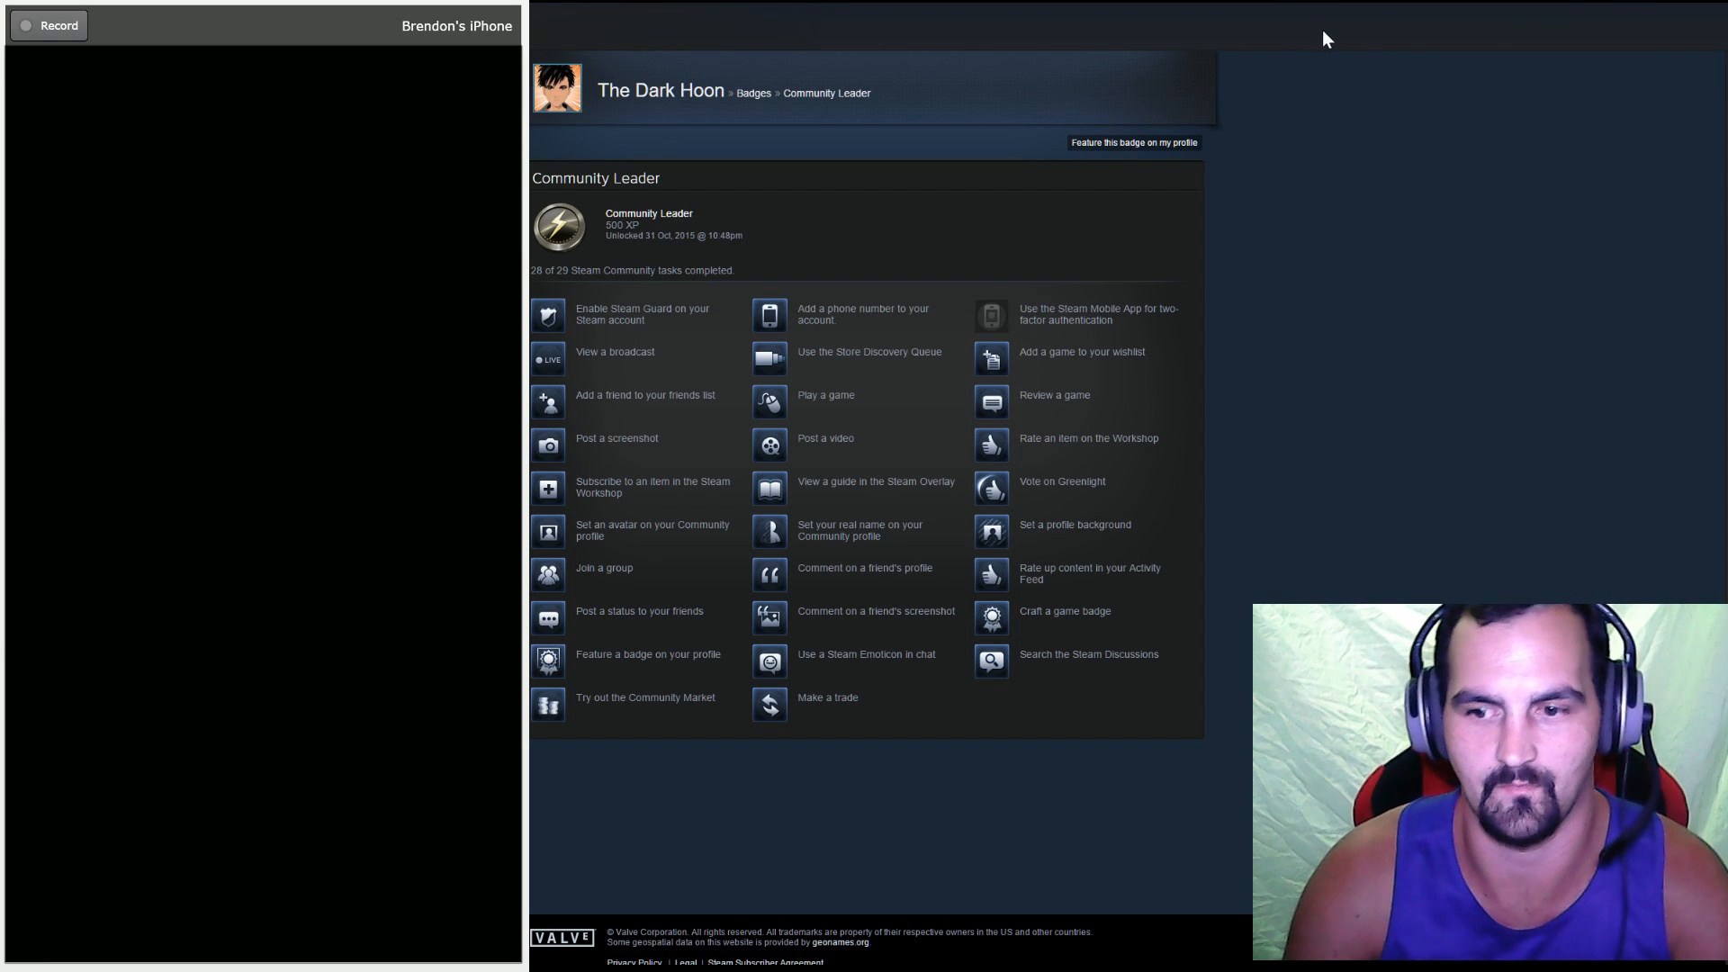
pyautogui.moveTo(969, 58)
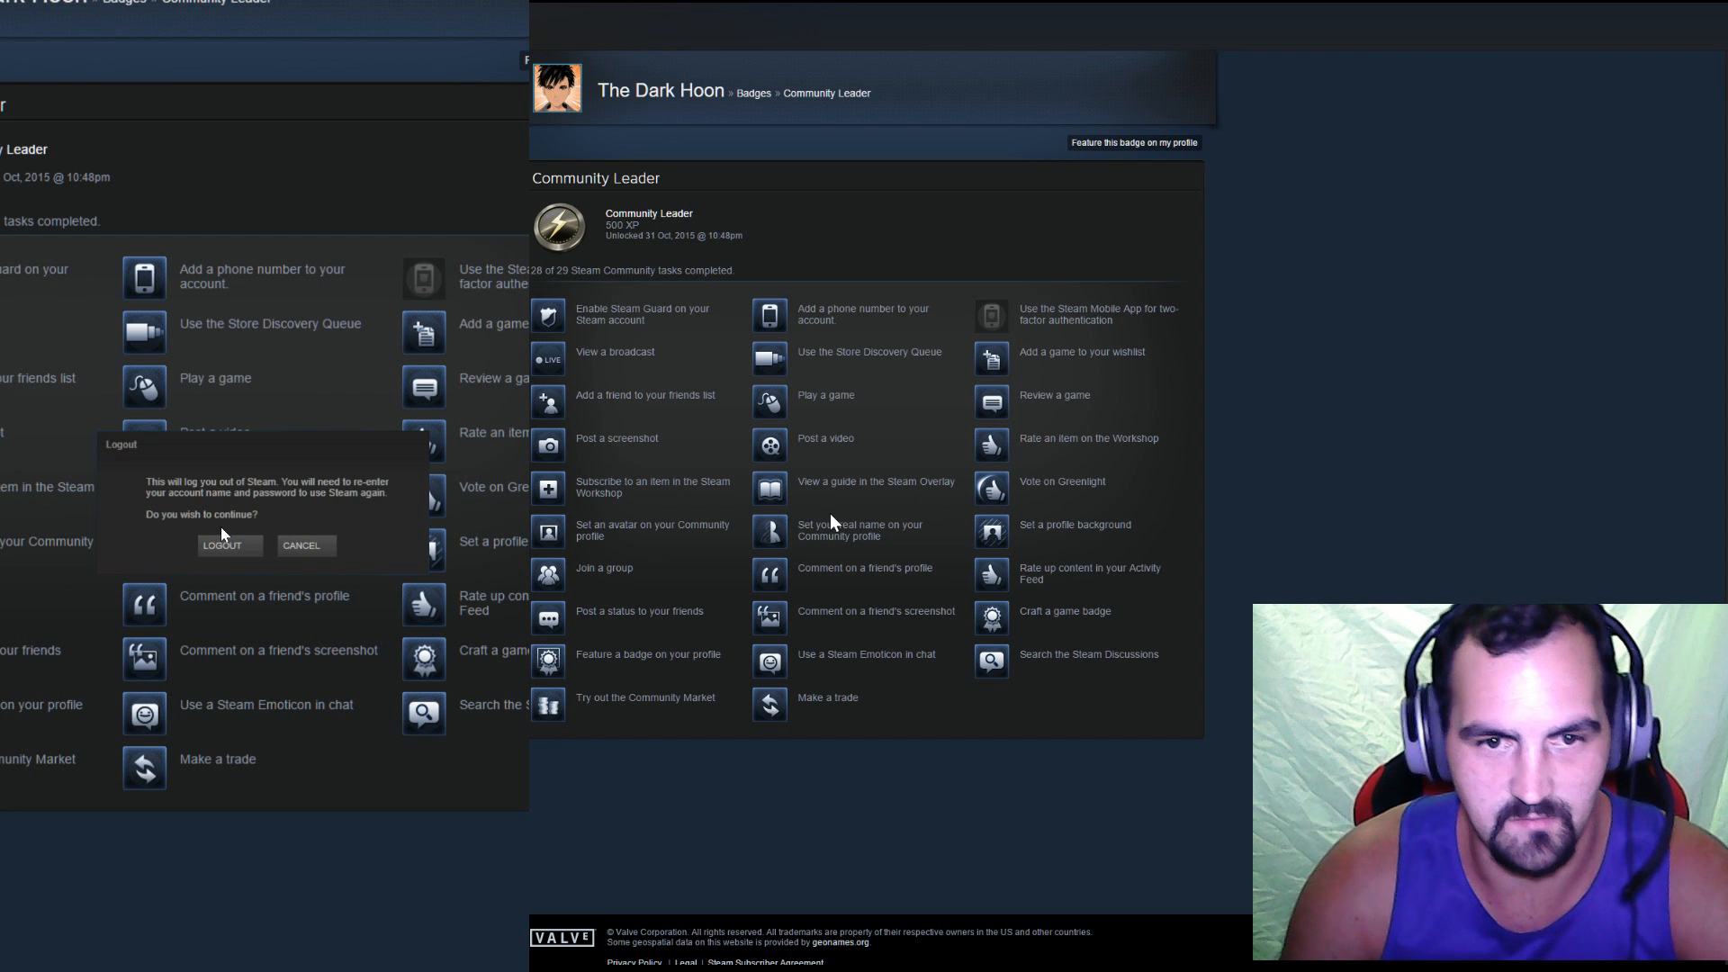
# Confirm logging out of the desktop Steam client.
pyautogui.click(230, 546)
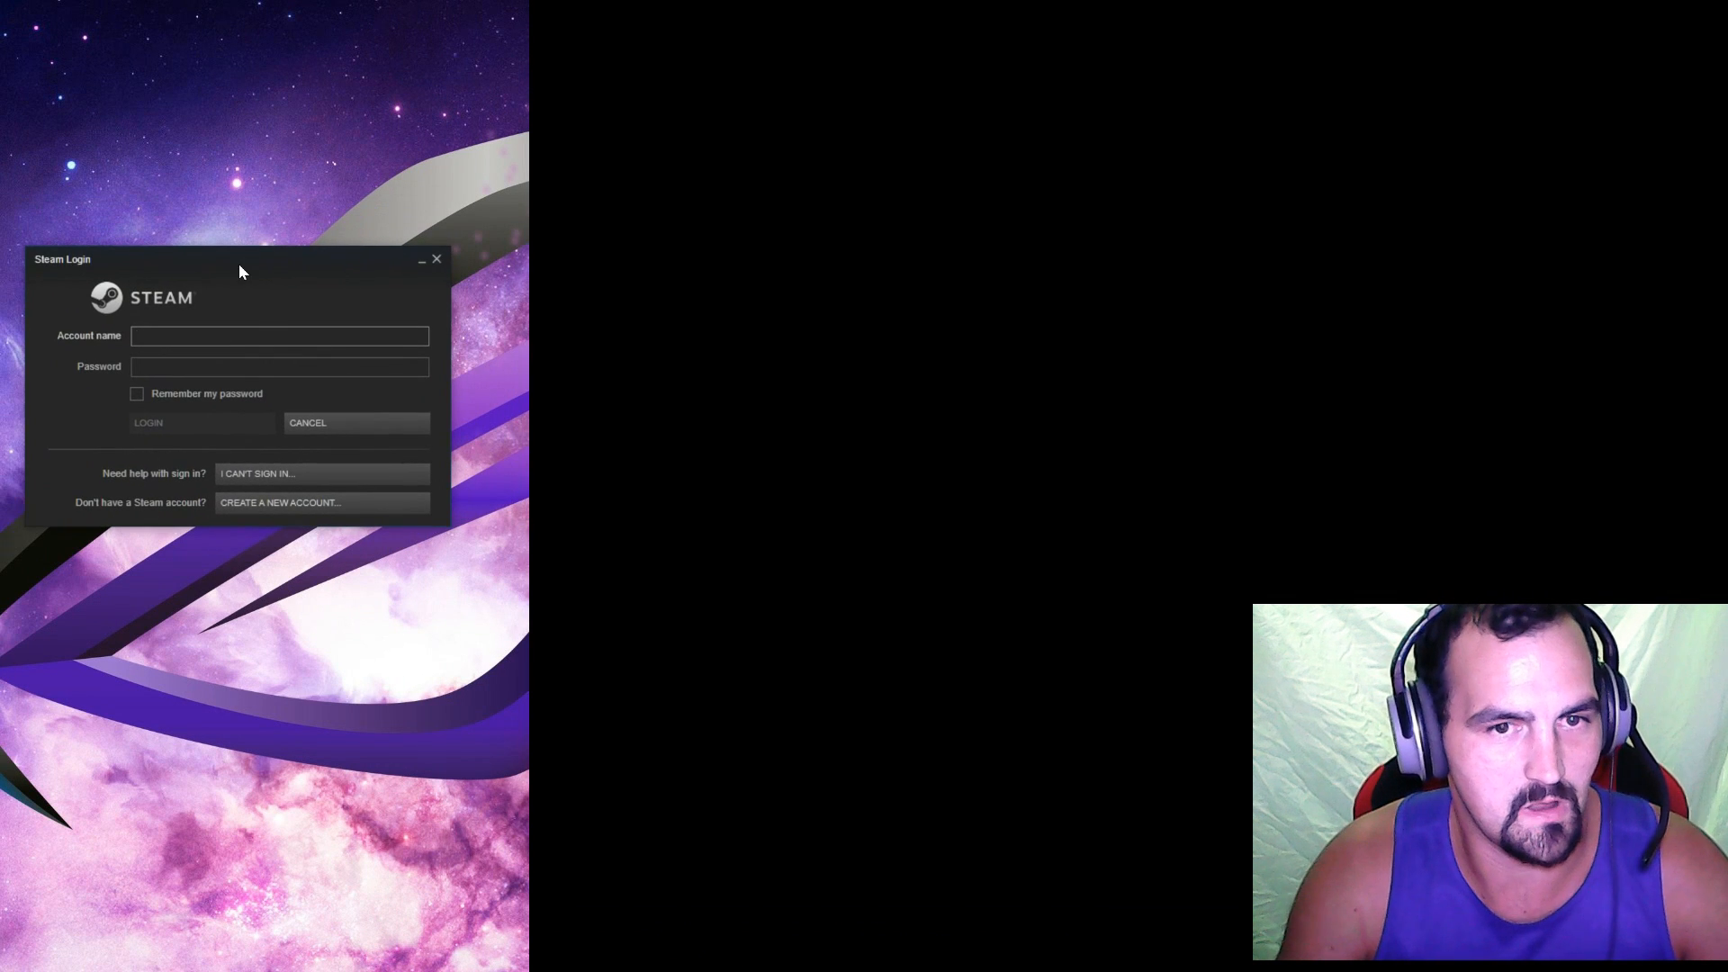
# Sign in with the account name and password so Steam requests a Guard code.
pyautogui.click(279, 335)
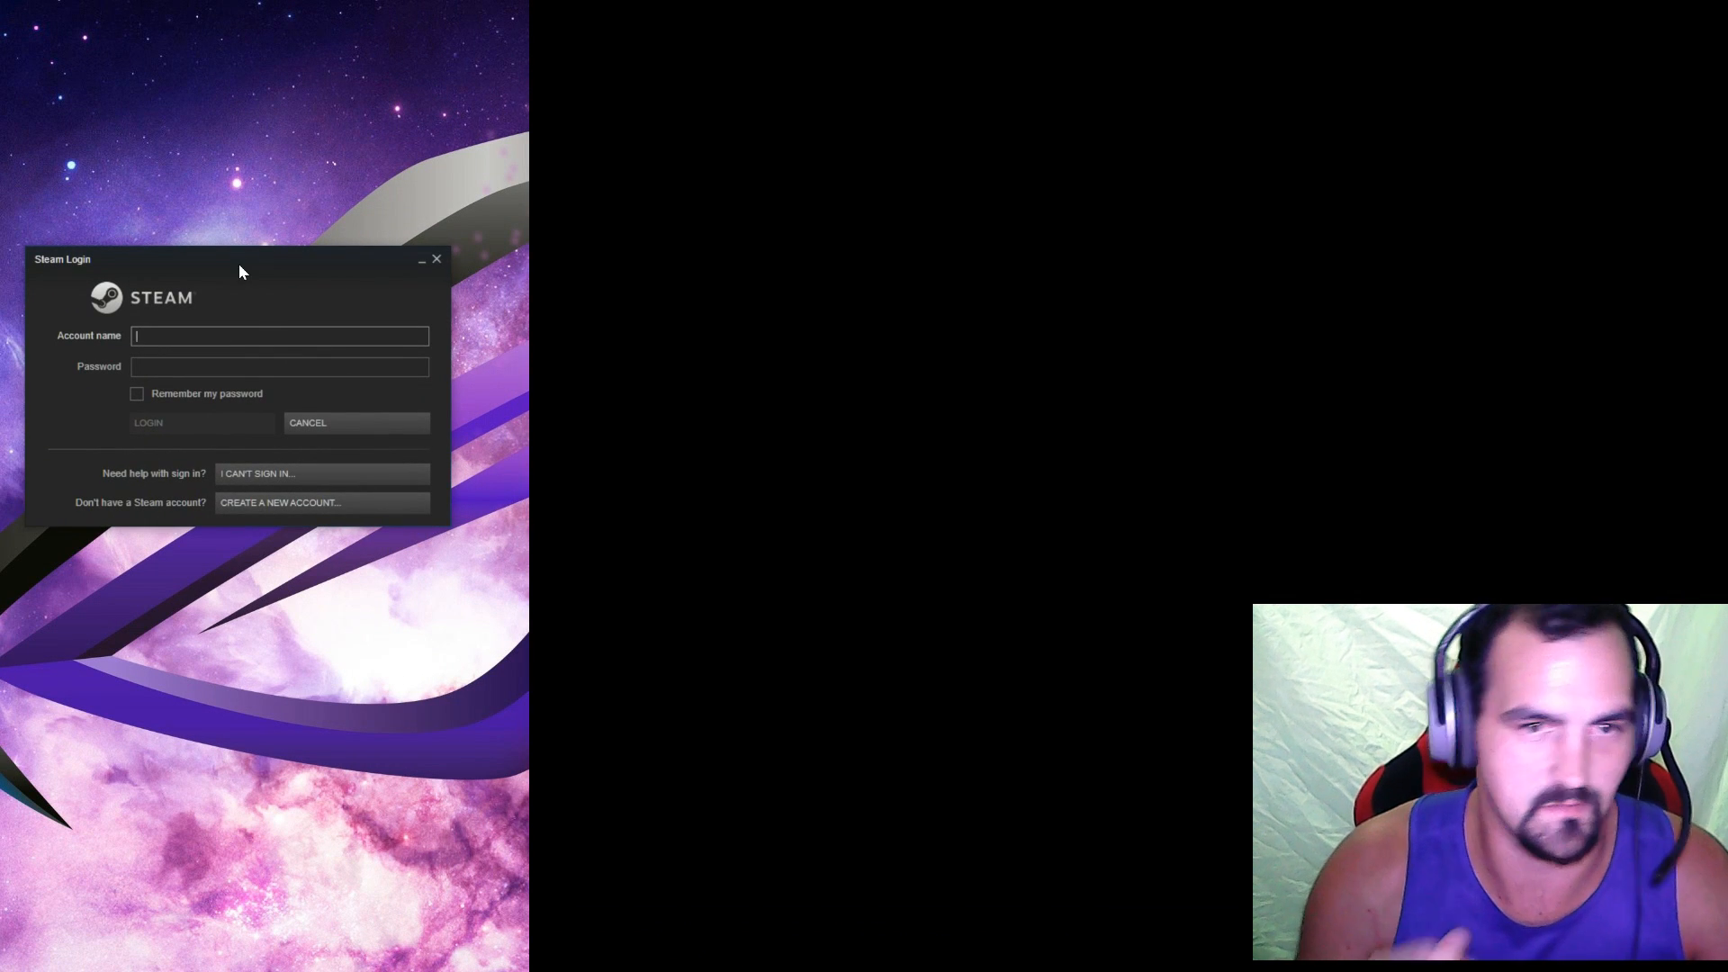
pyautogui.moveTo(239, 260); pyautogui.dragTo(281, 281)
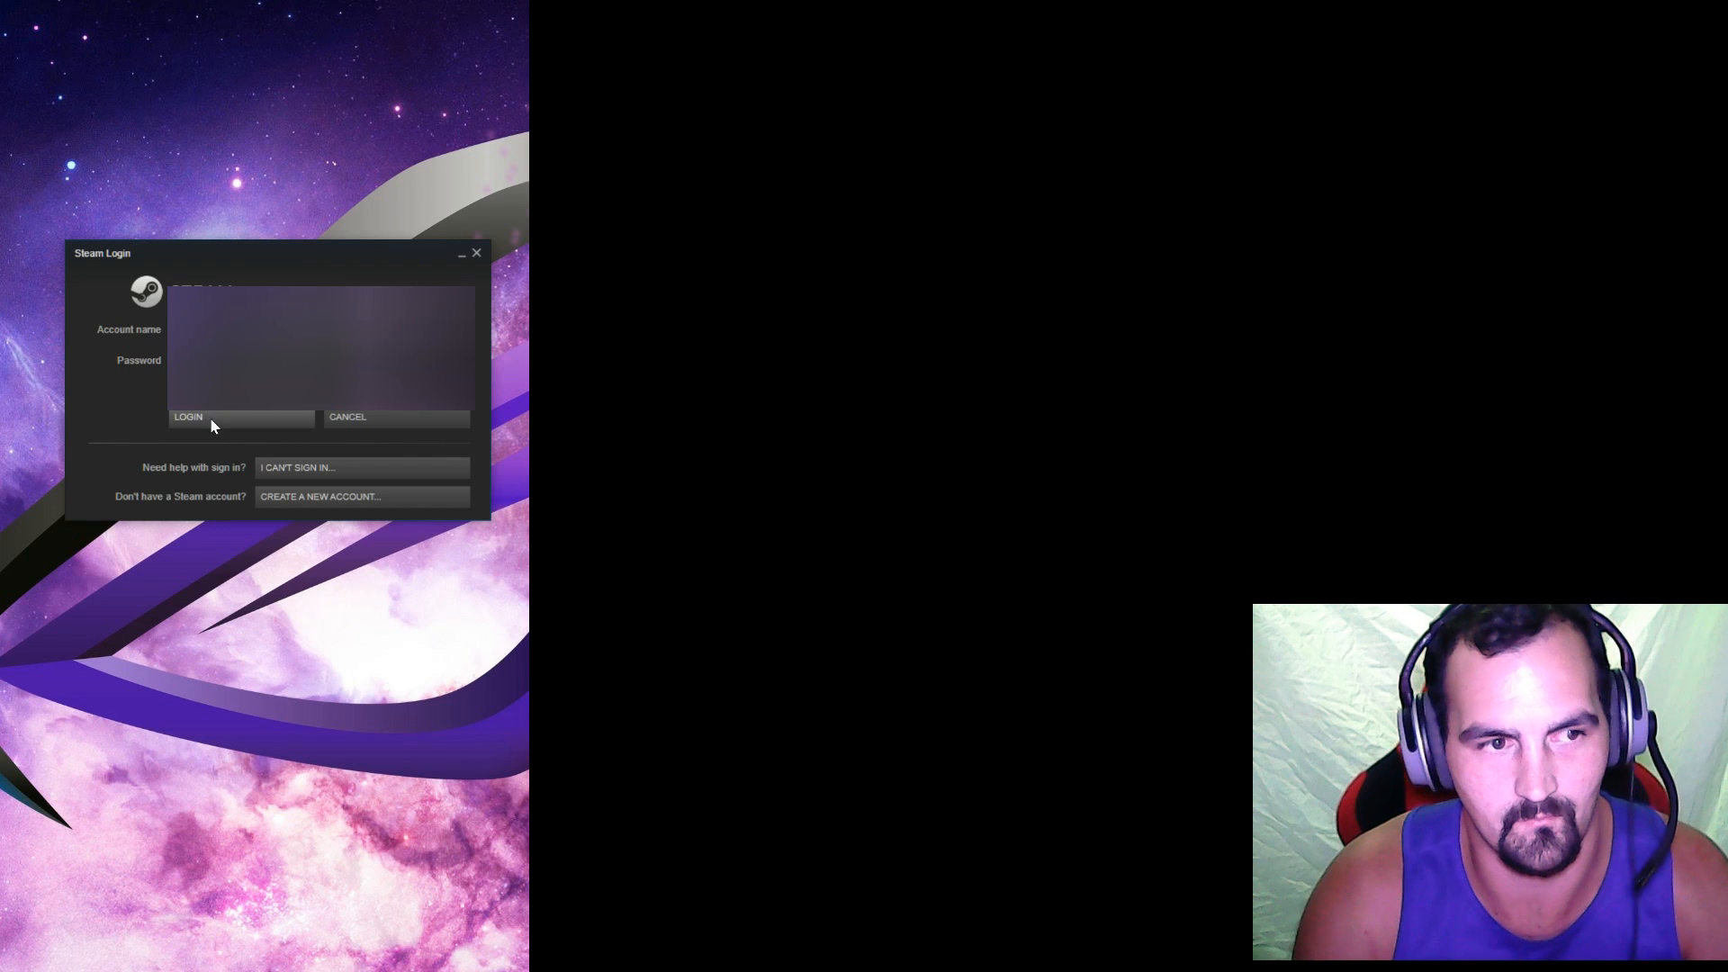
pyautogui.click(187, 418)
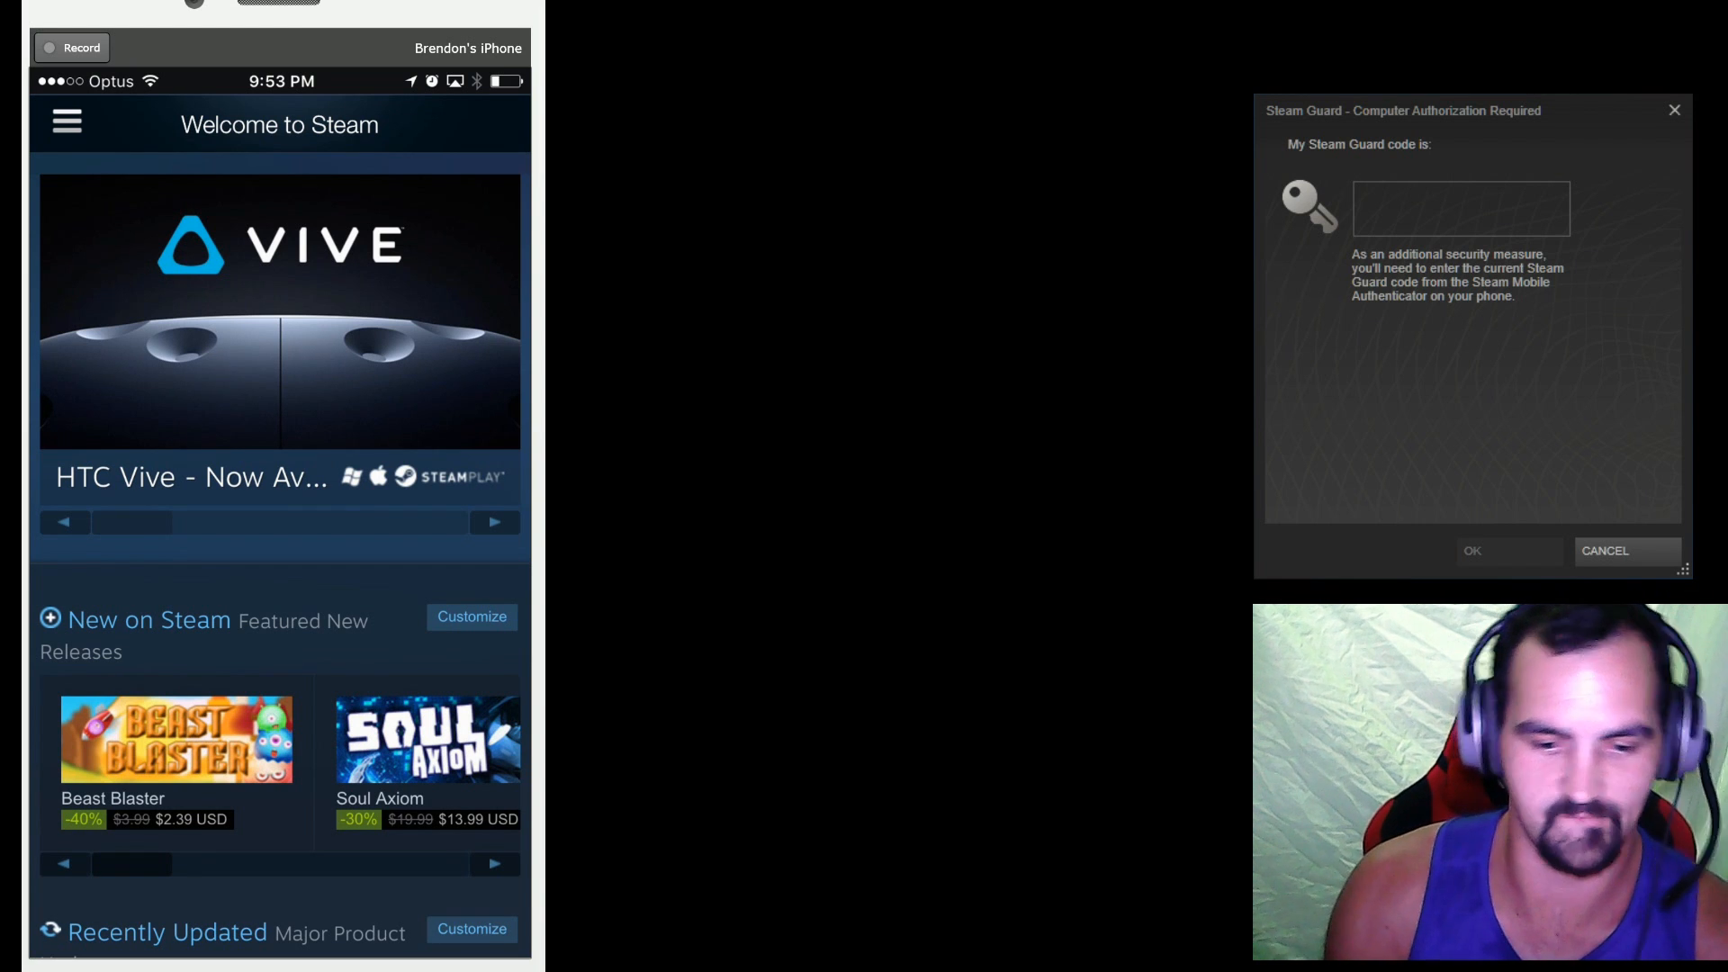
pyautogui.click(61, 122)
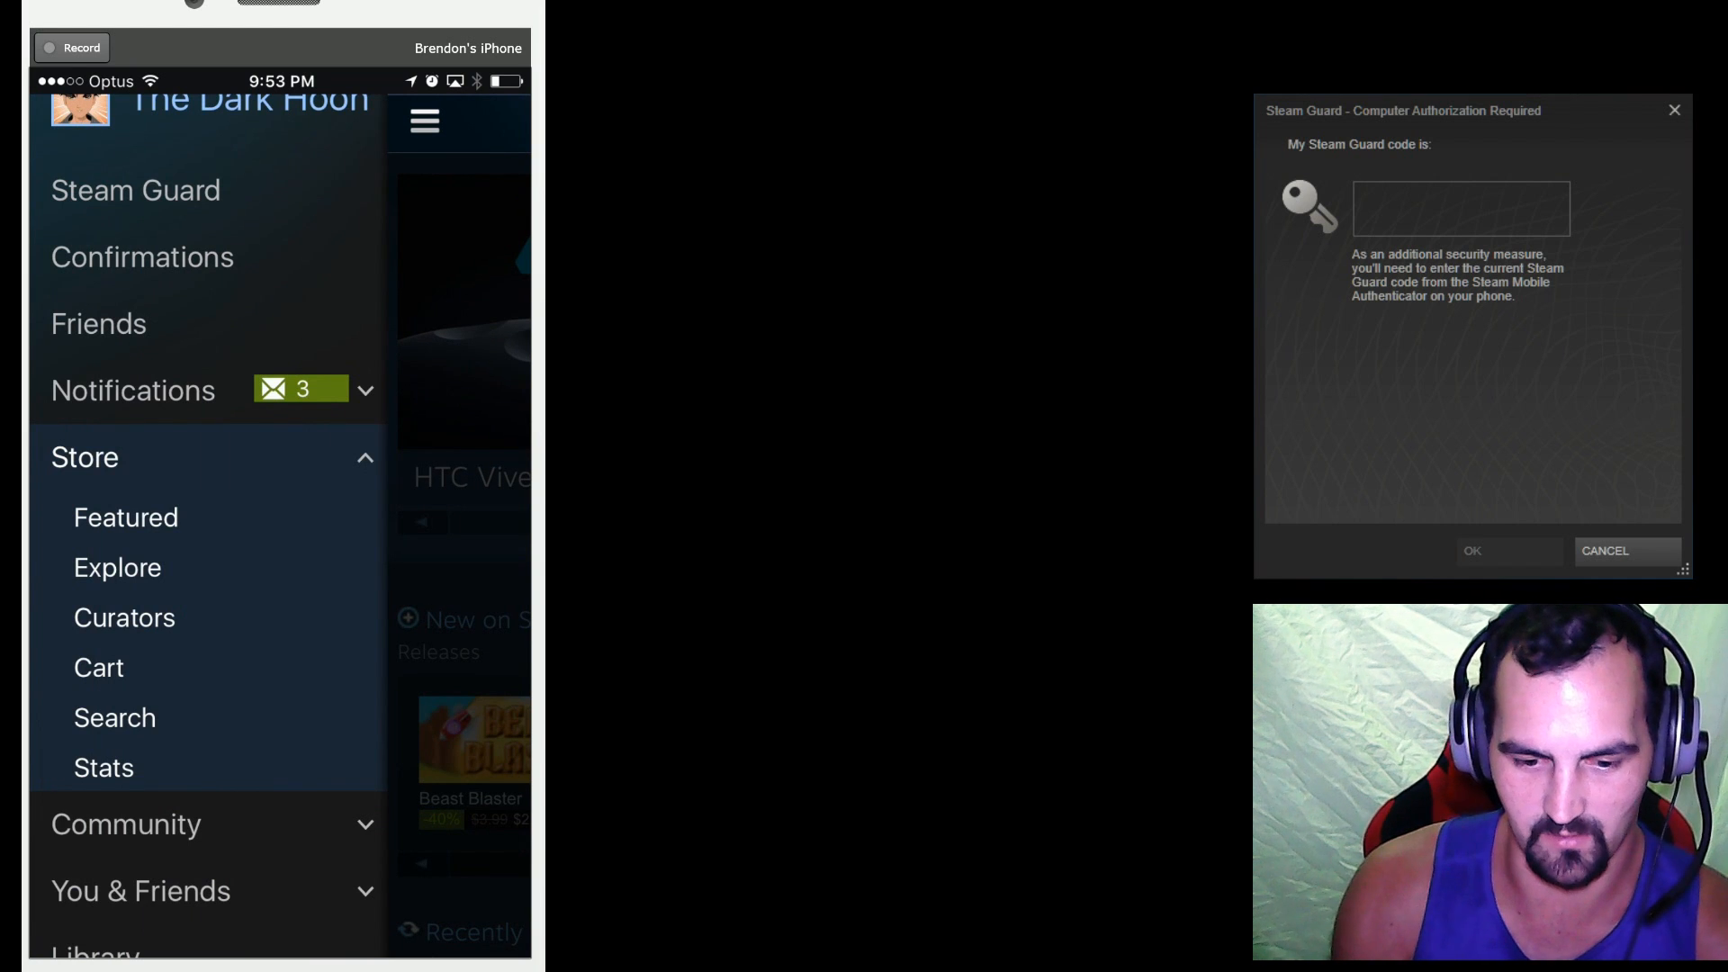
pyautogui.click(421, 118)
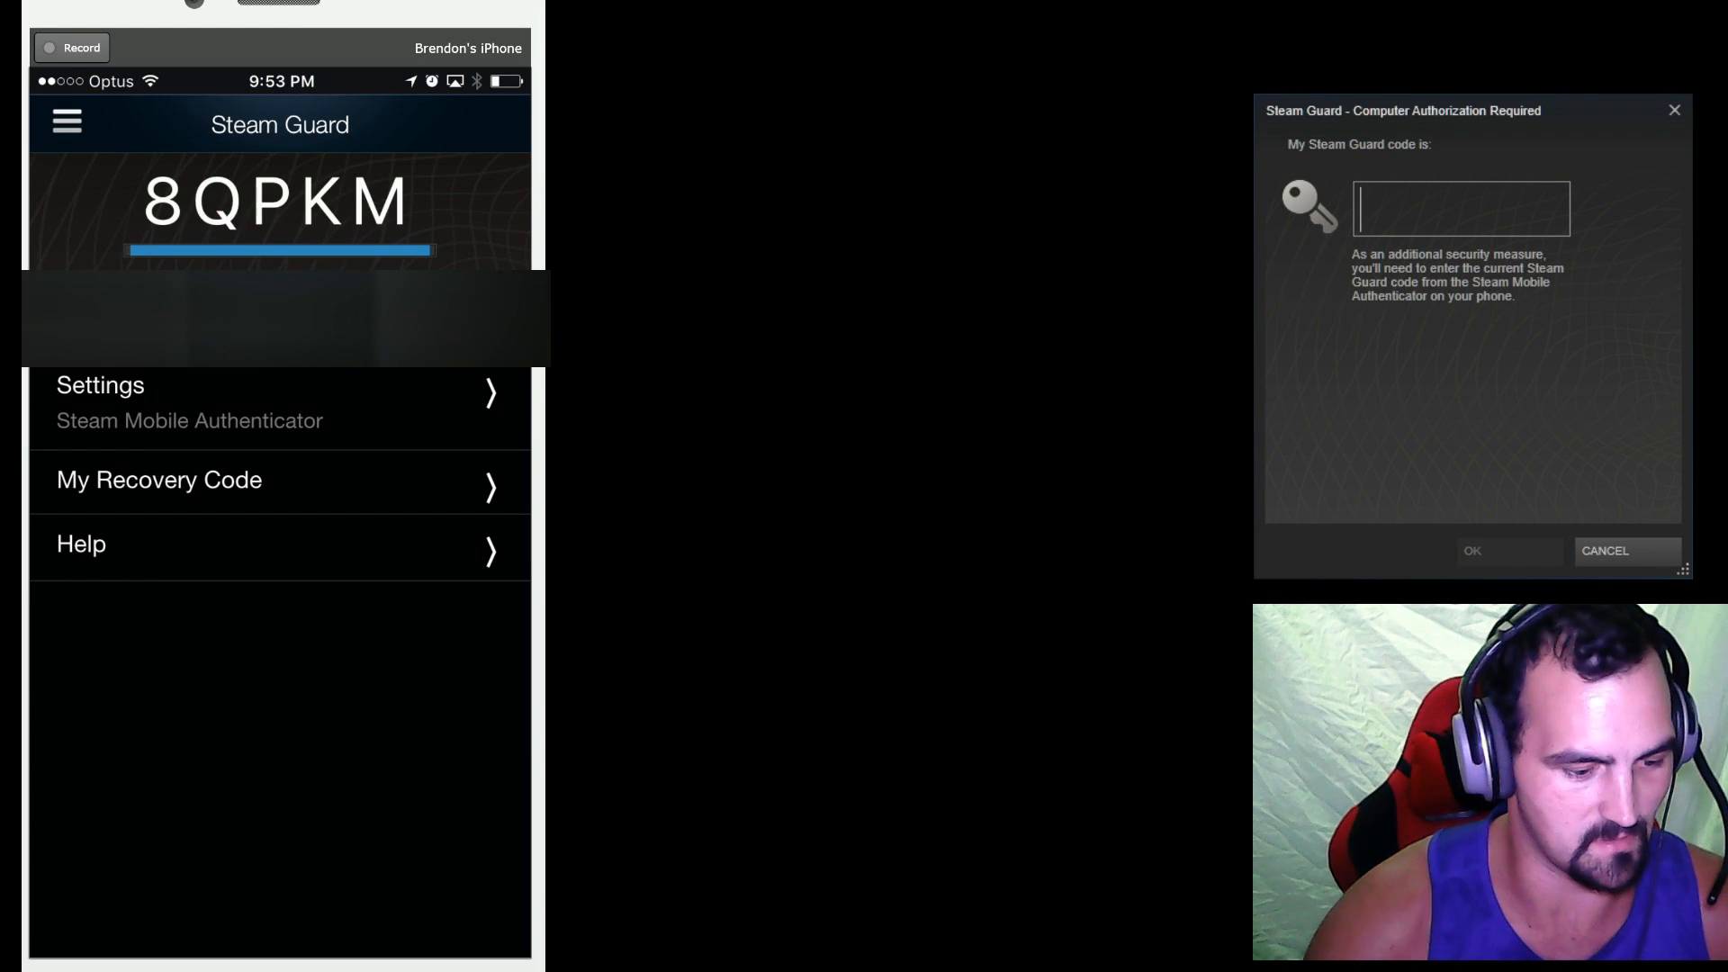
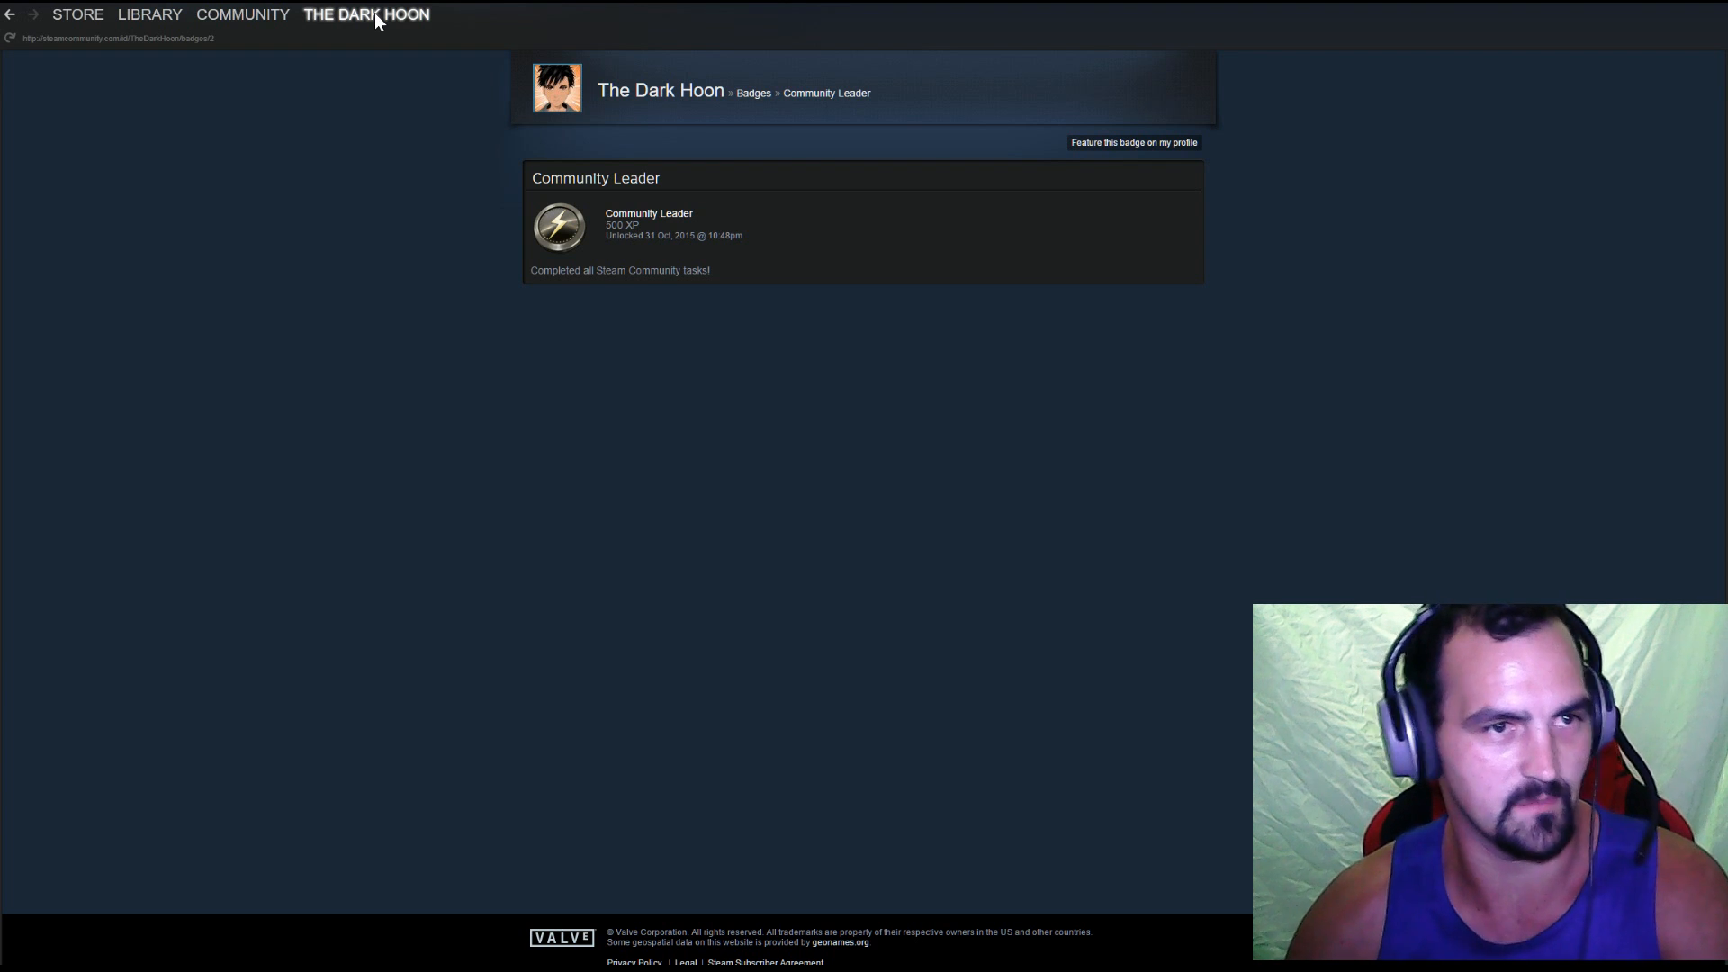
pyautogui.moveTo(1109, 392)
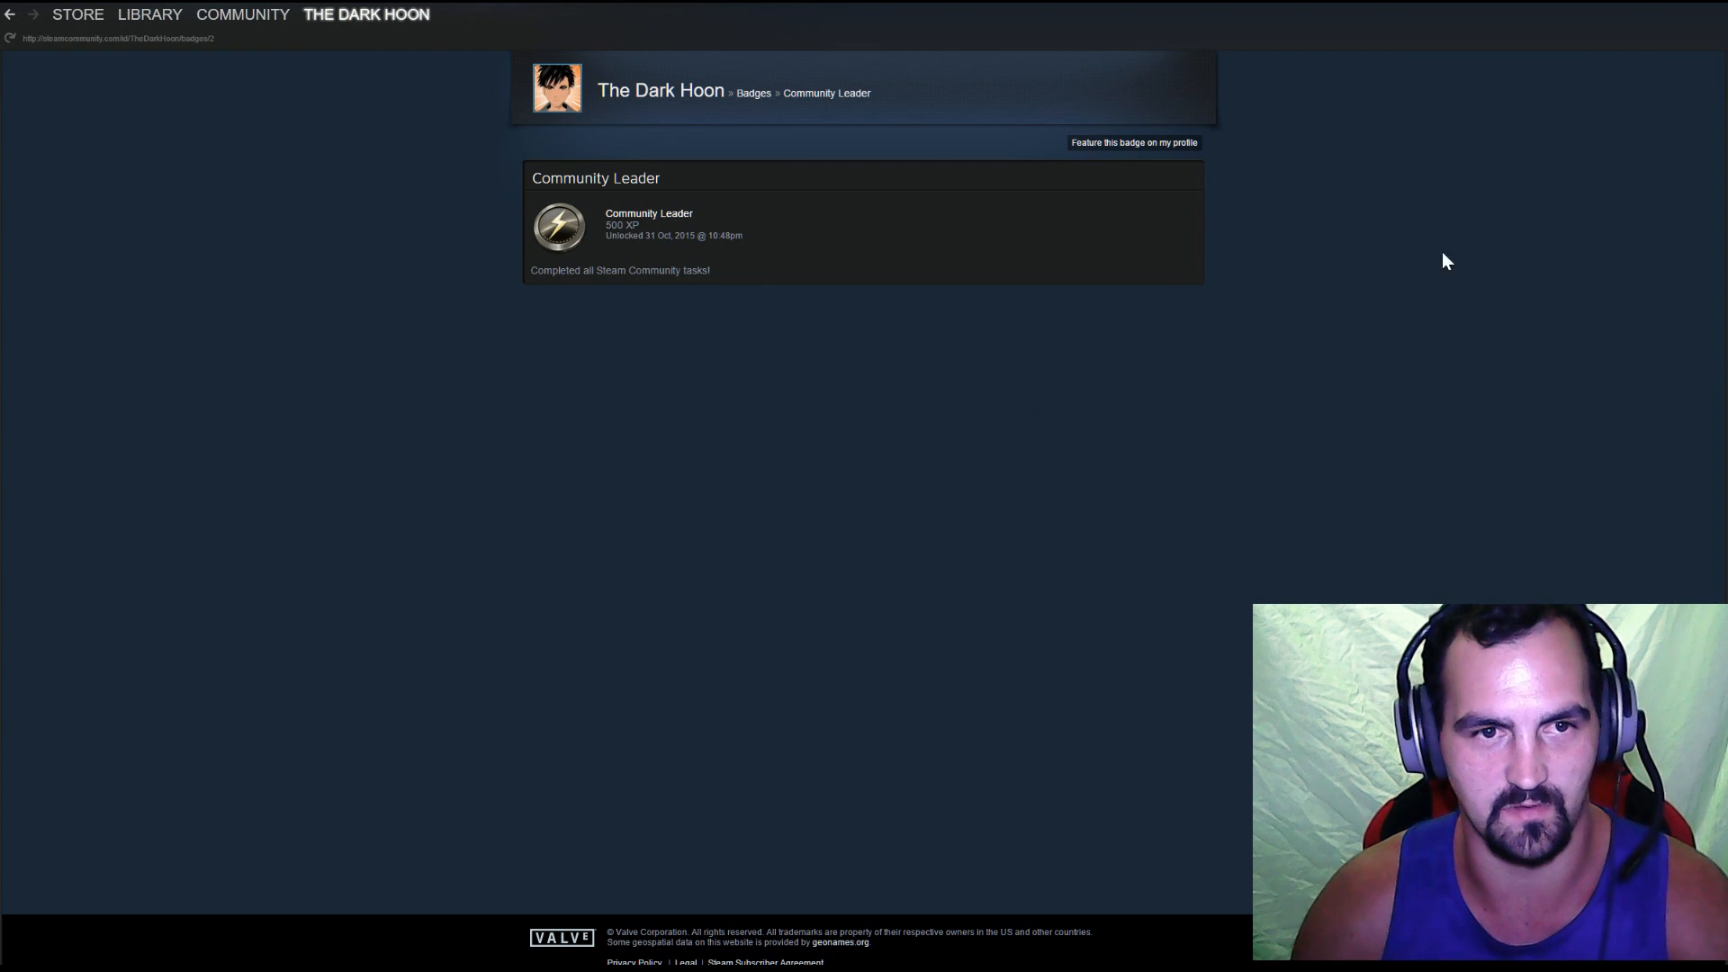
pyautogui.moveTo(1335, 371)
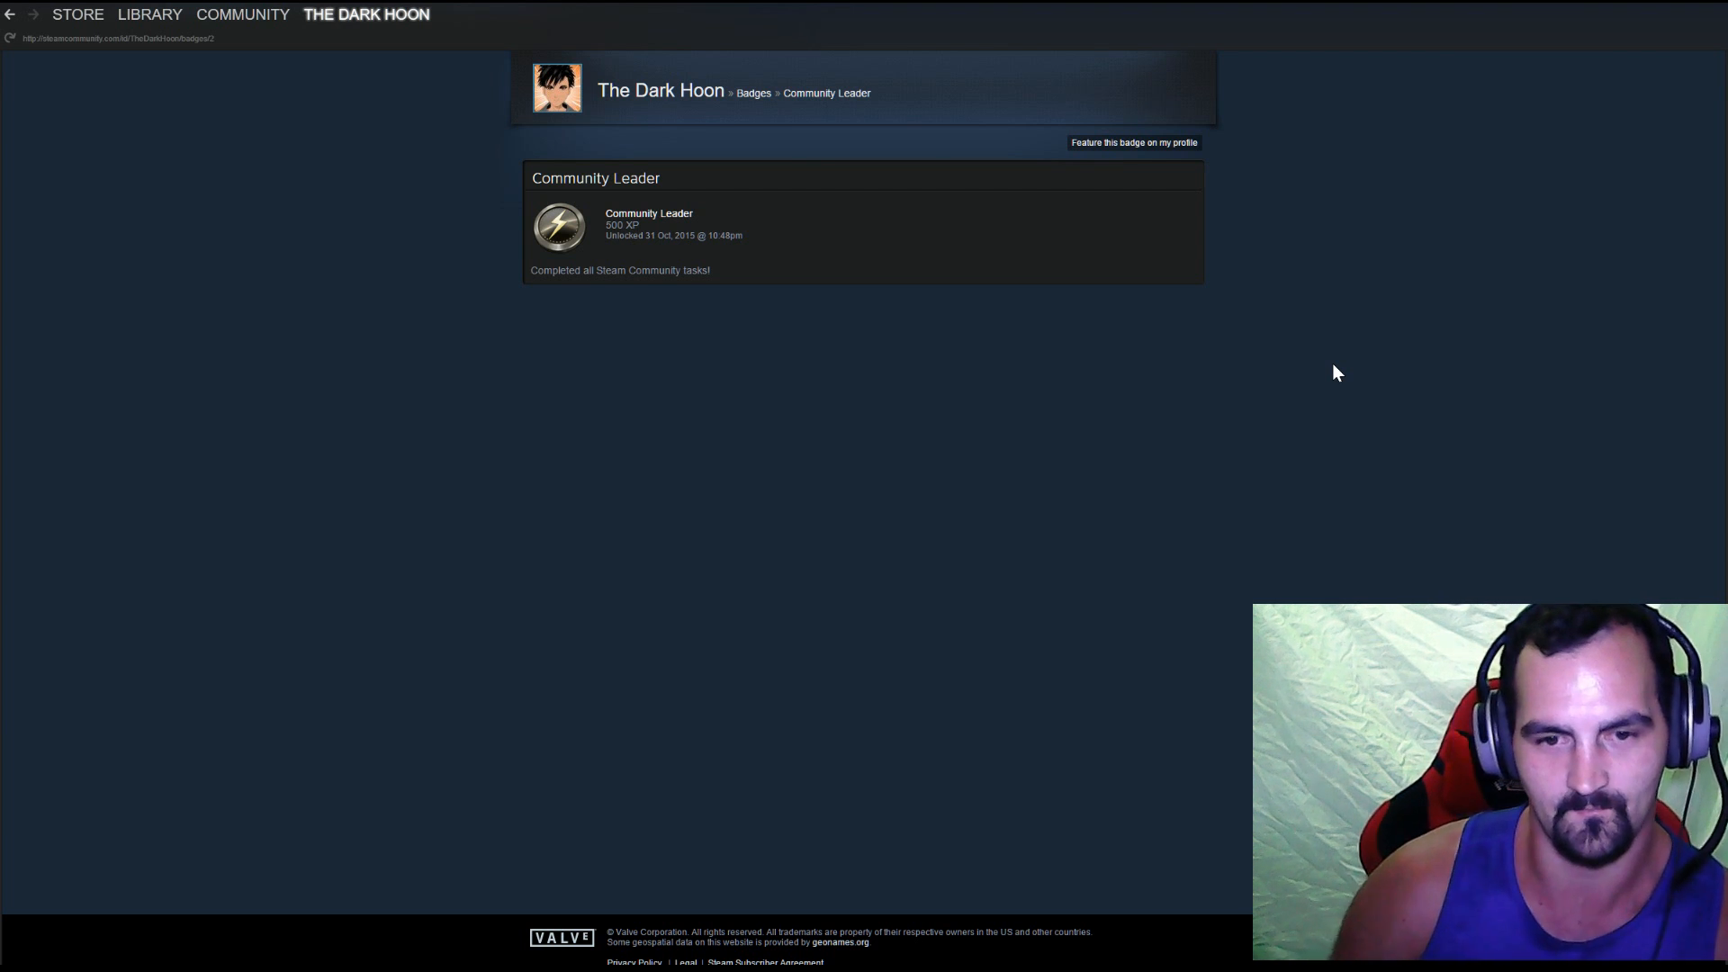
pyautogui.moveTo(1645, 458)
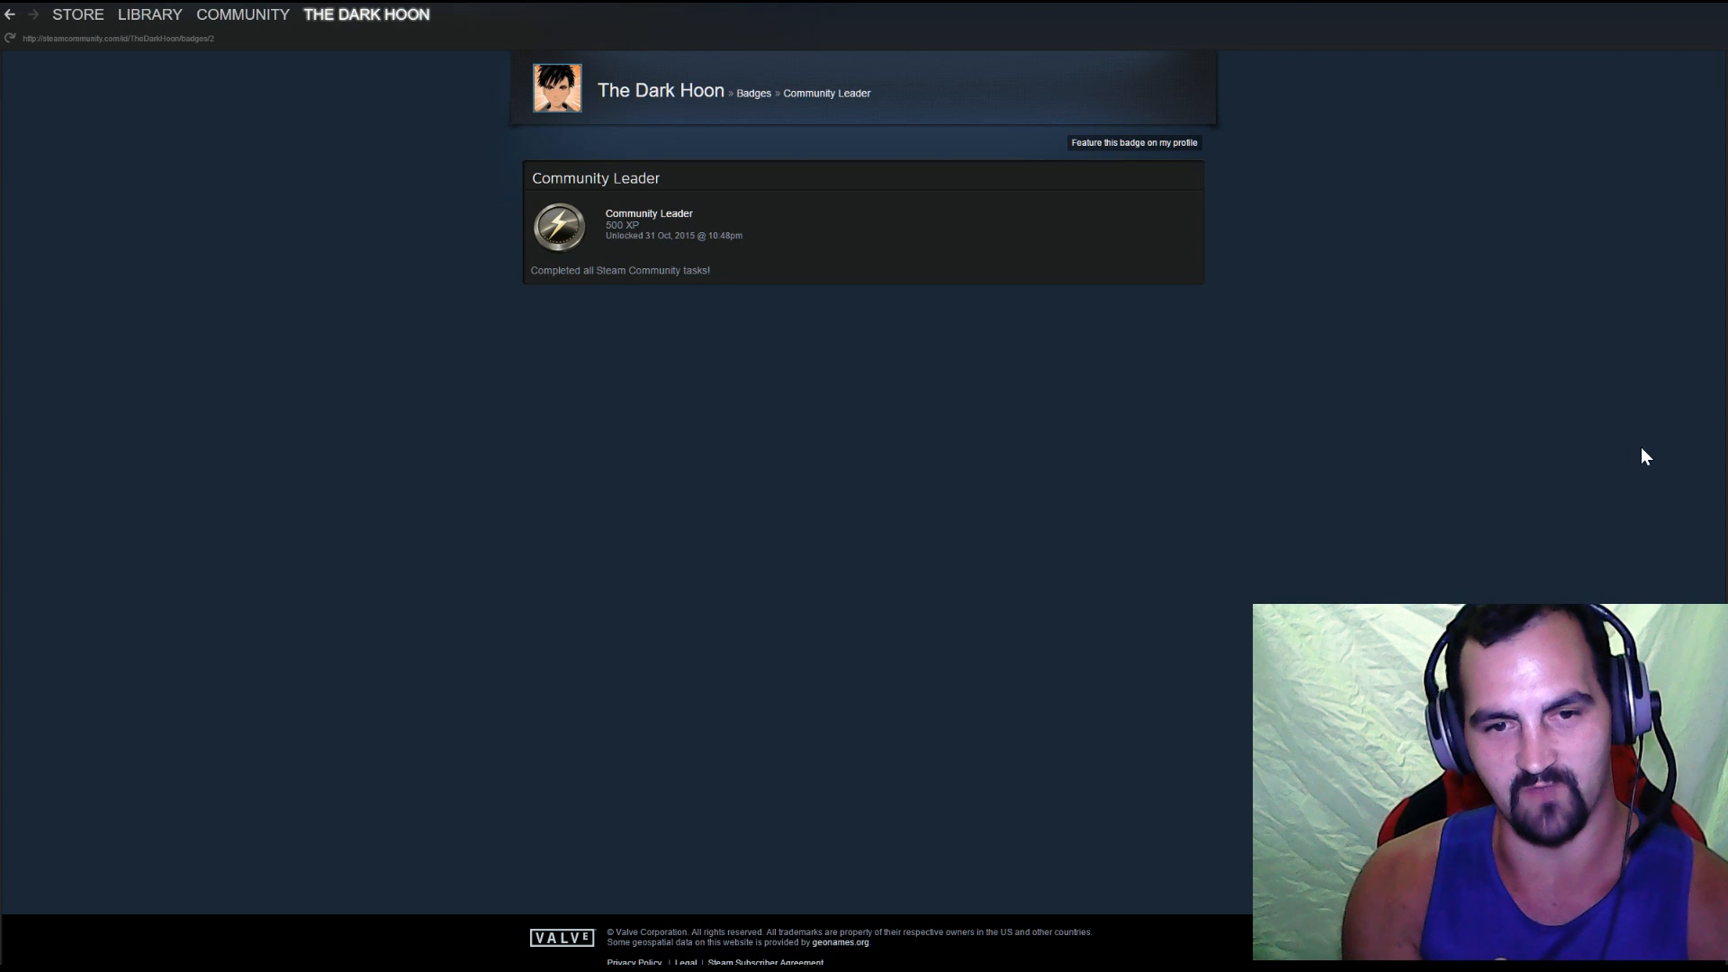